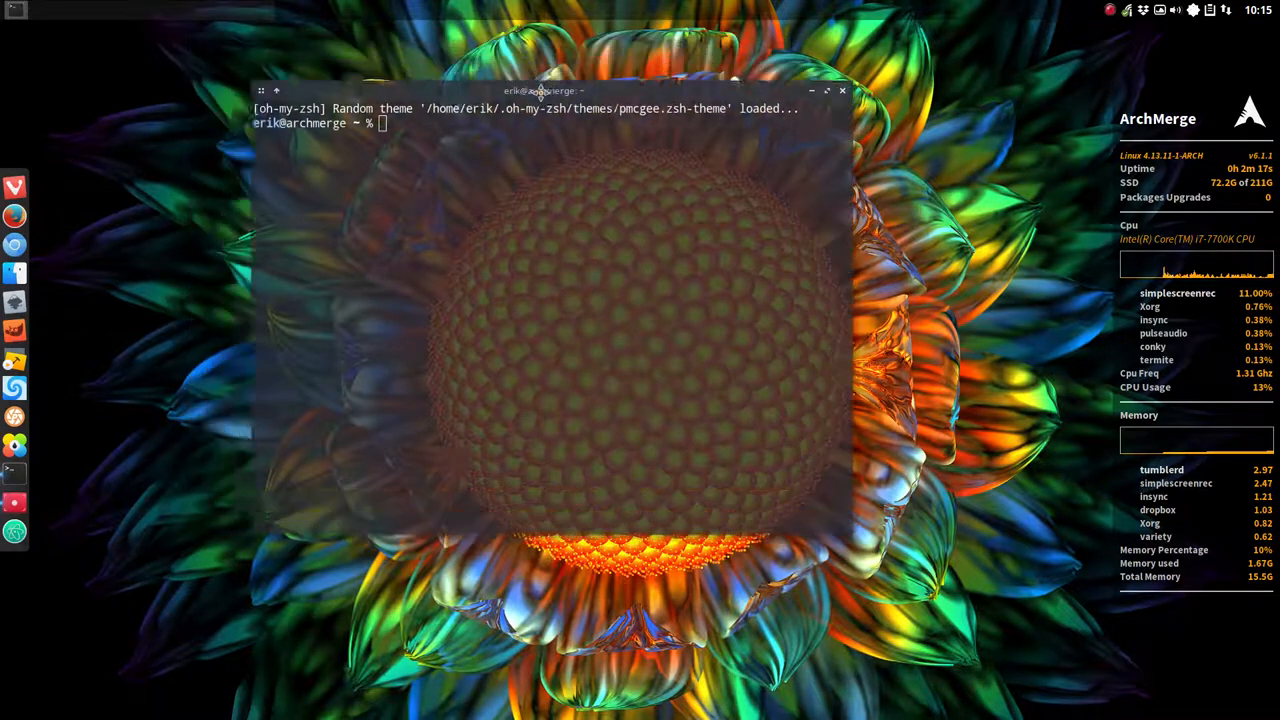
# Run ls in termite, then try the pks alias, which zsh doesn't recognise yet.
pyautogui.moveTo(540, 90); pyautogui.dragTo(576, 106)
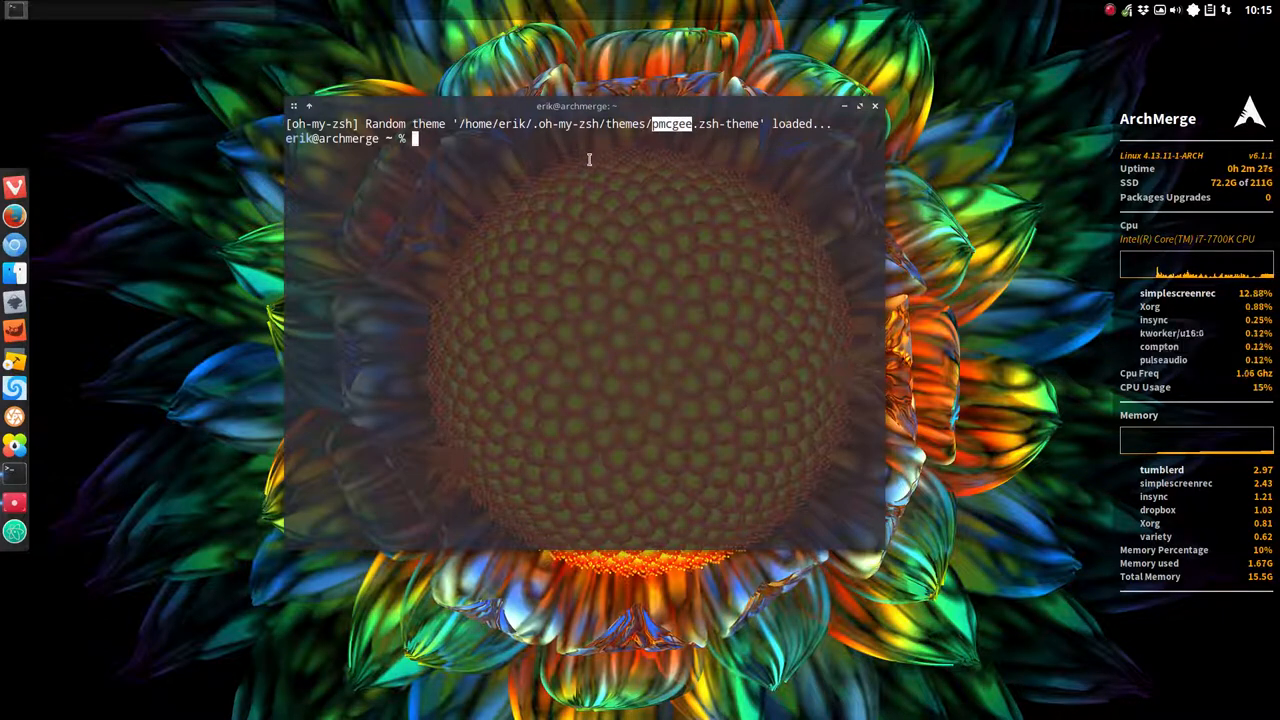
pyautogui.write('ls')
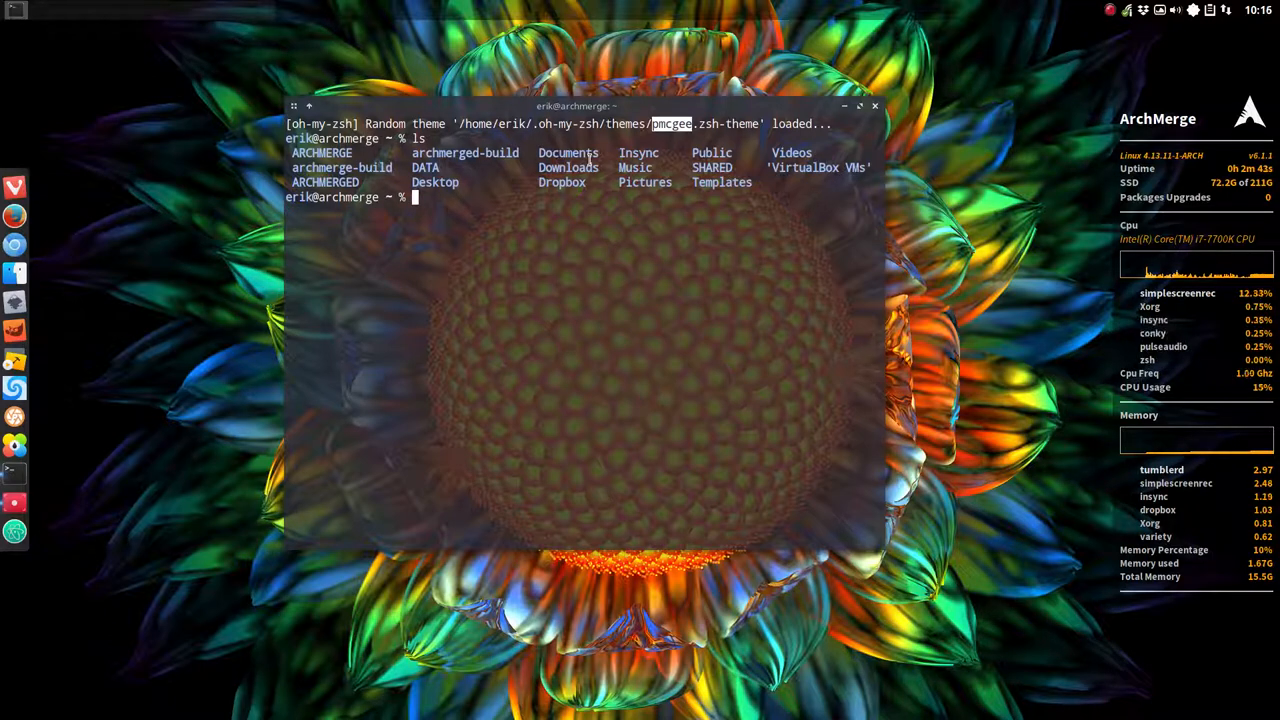
pyautogui.write('pks')
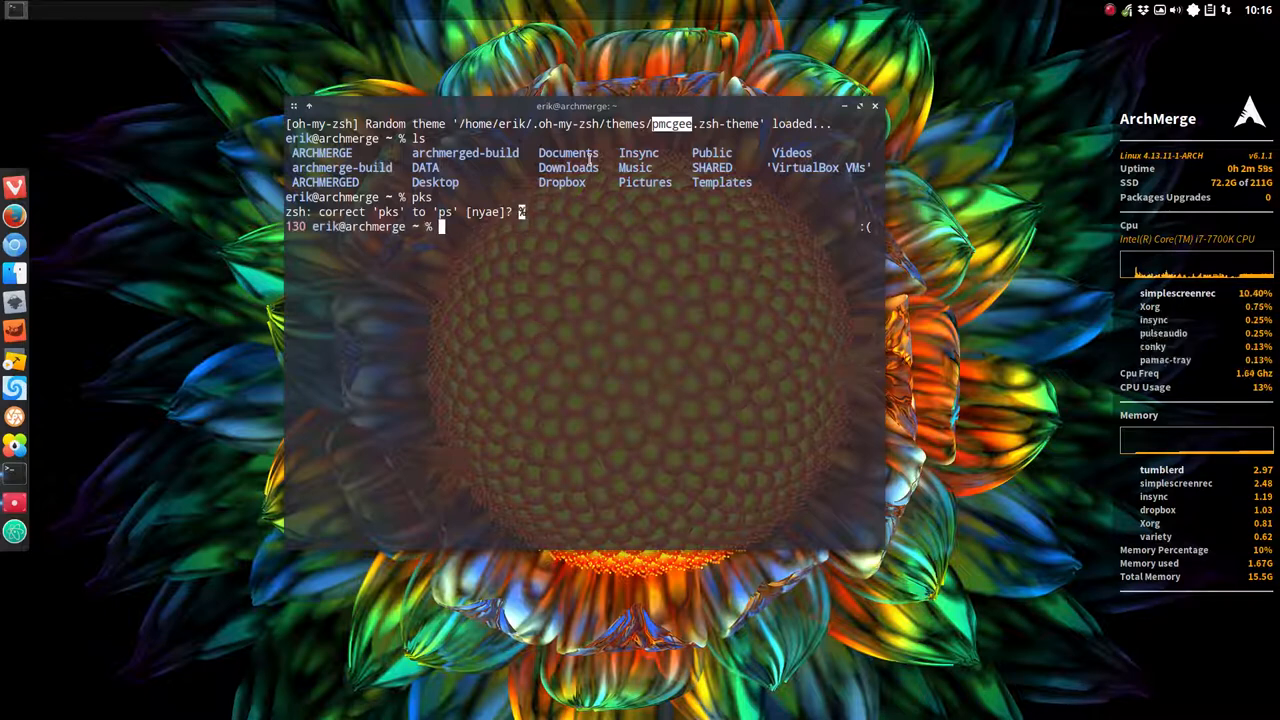
pyautogui.moveTo(578, 106); pyautogui.dragTo(670, 96)
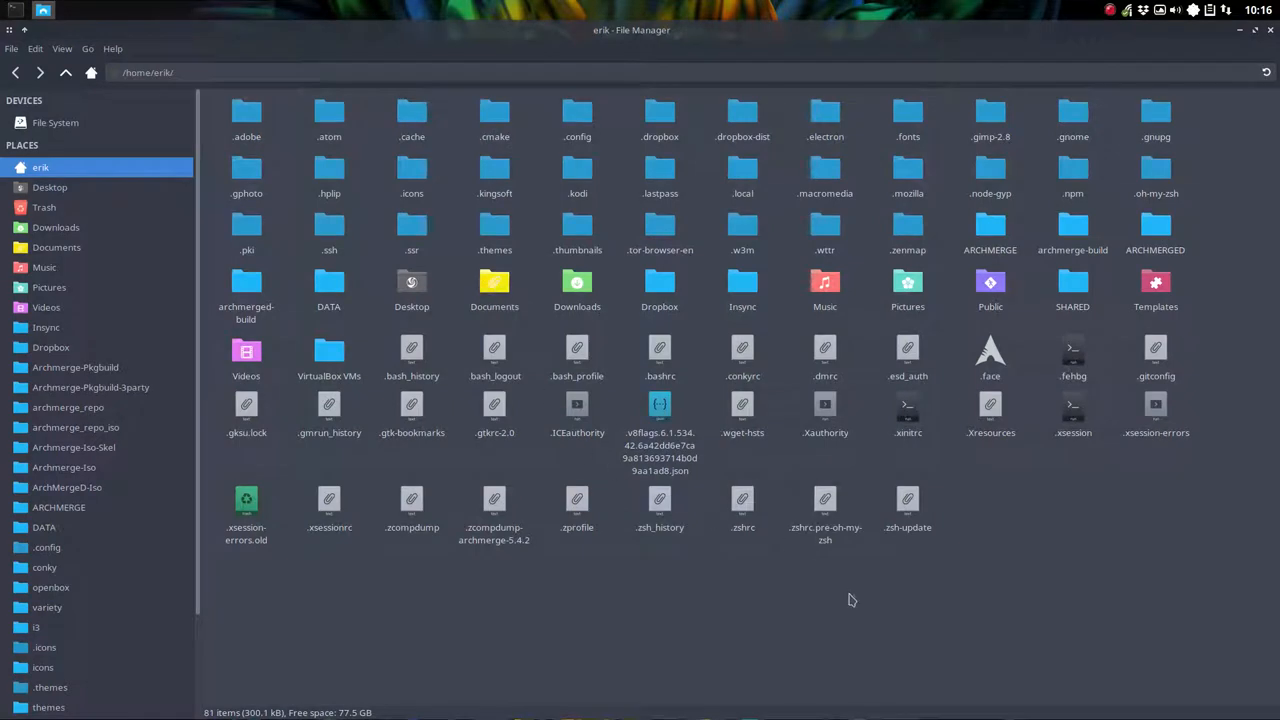
pyautogui.moveTo(920, 604)
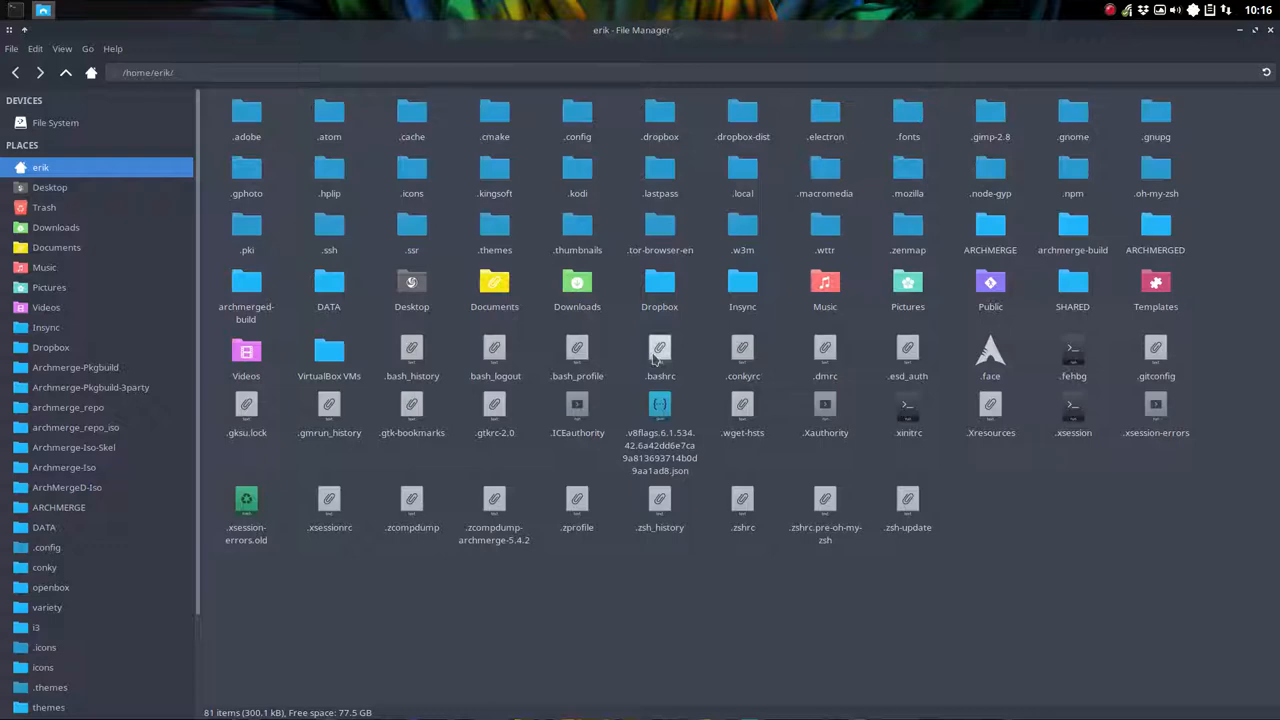
# Open .bashrc from the home folder in Sublime Text and browse down to its alias definitions.
pyautogui.doubleClick(660, 350)
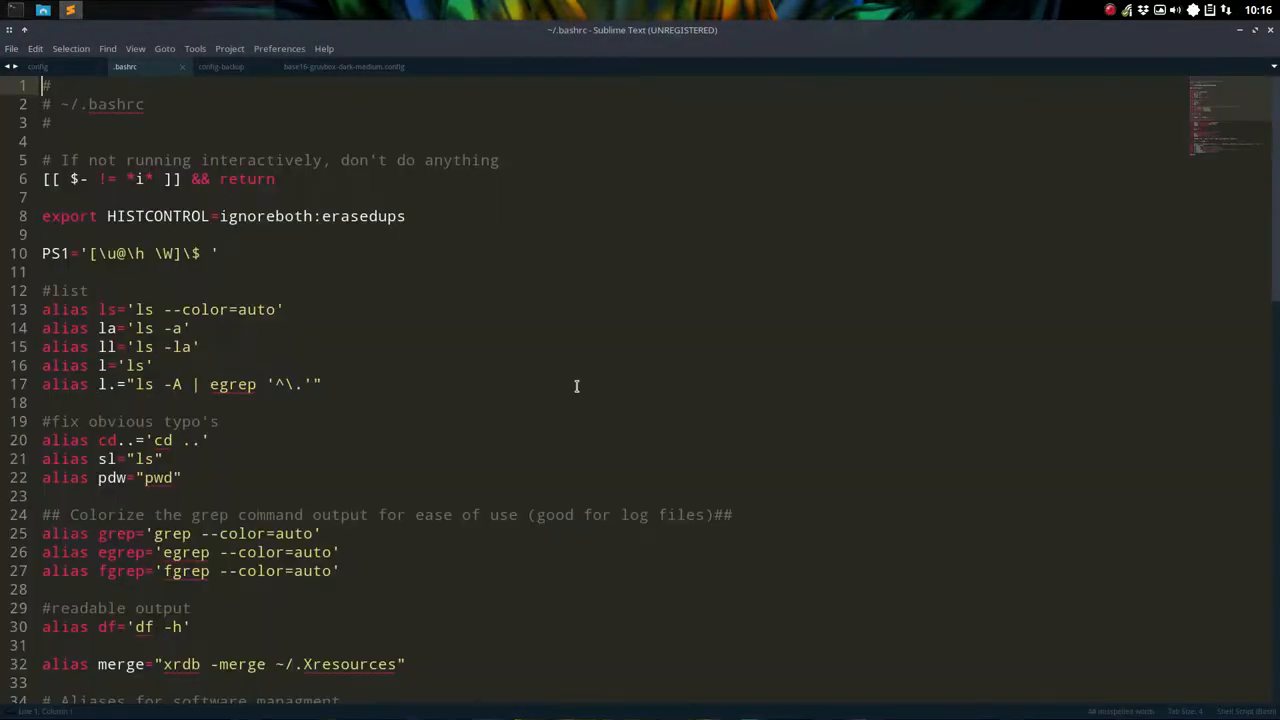
pyautogui.scroll(-3)
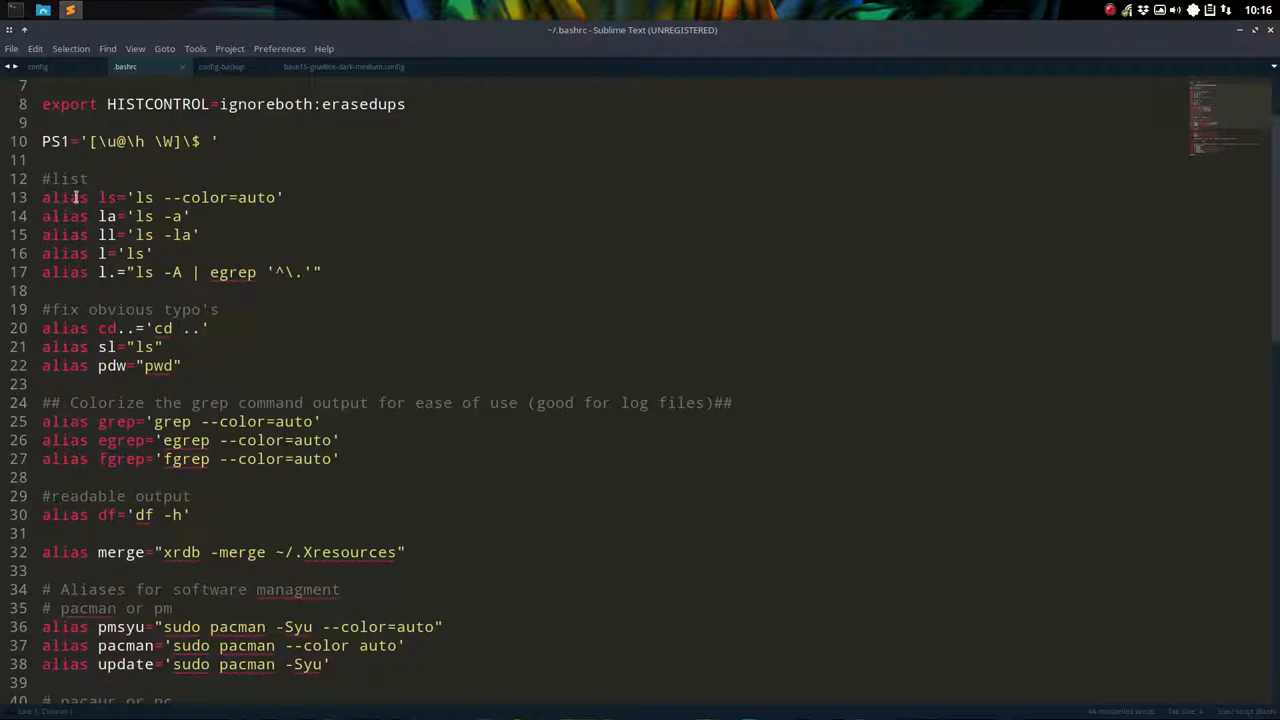
pyautogui.scroll(-3)
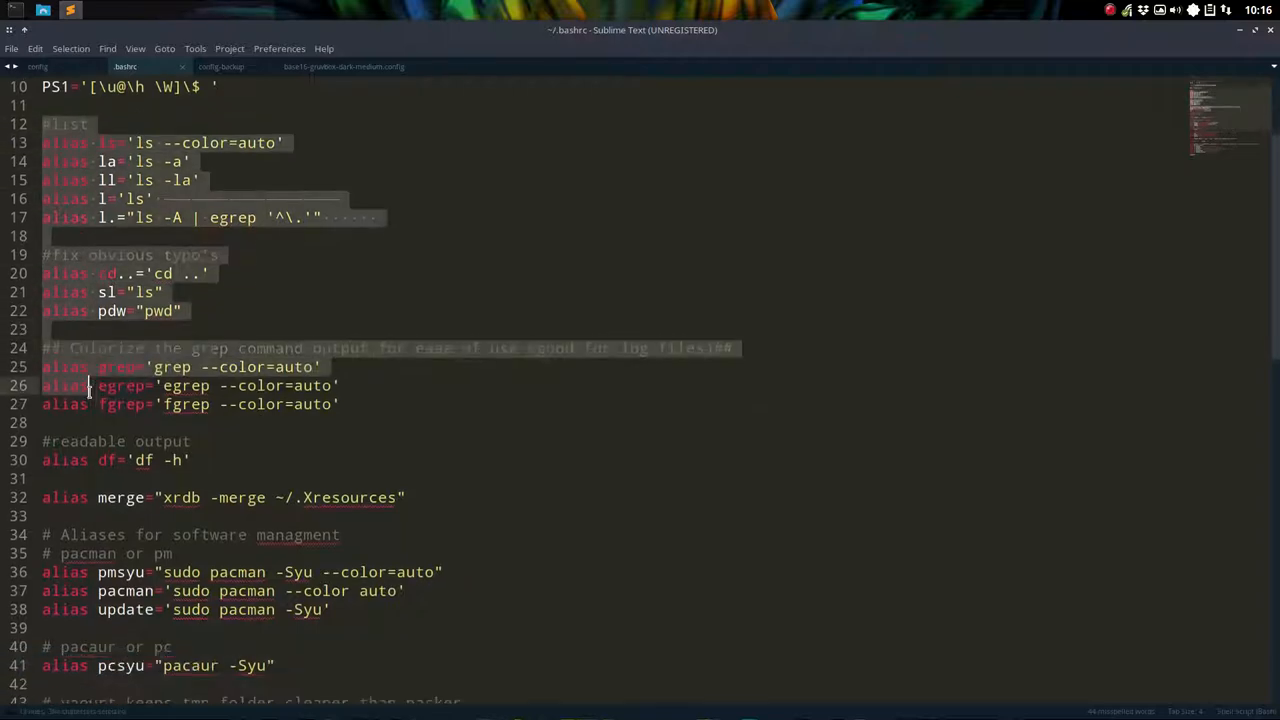
pyautogui.scroll(-3)
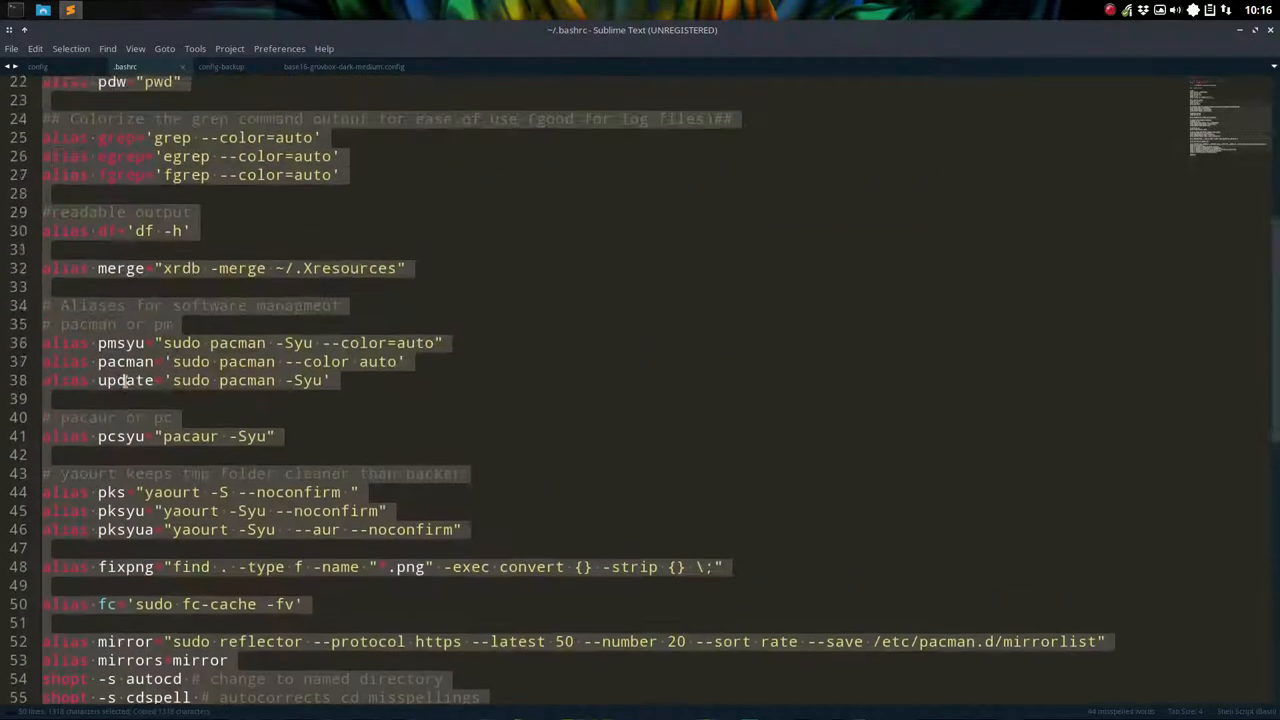
pyautogui.scroll(3)
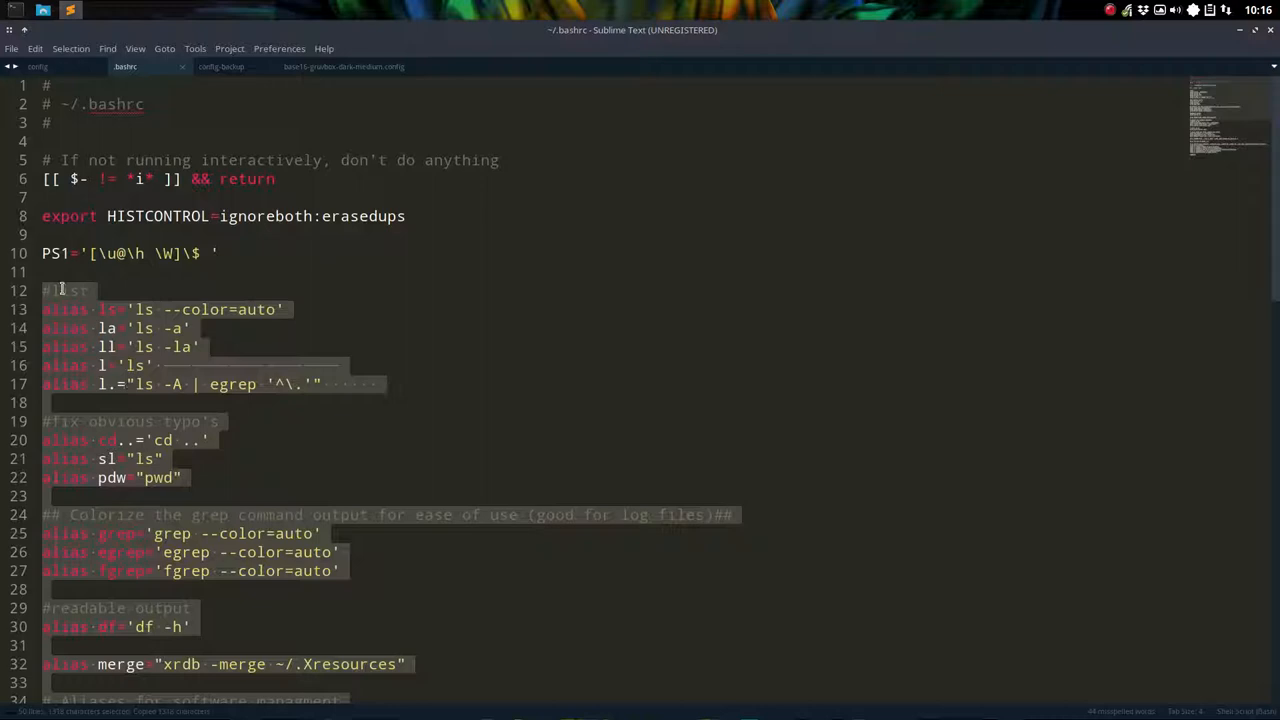
pyautogui.scroll(-3)
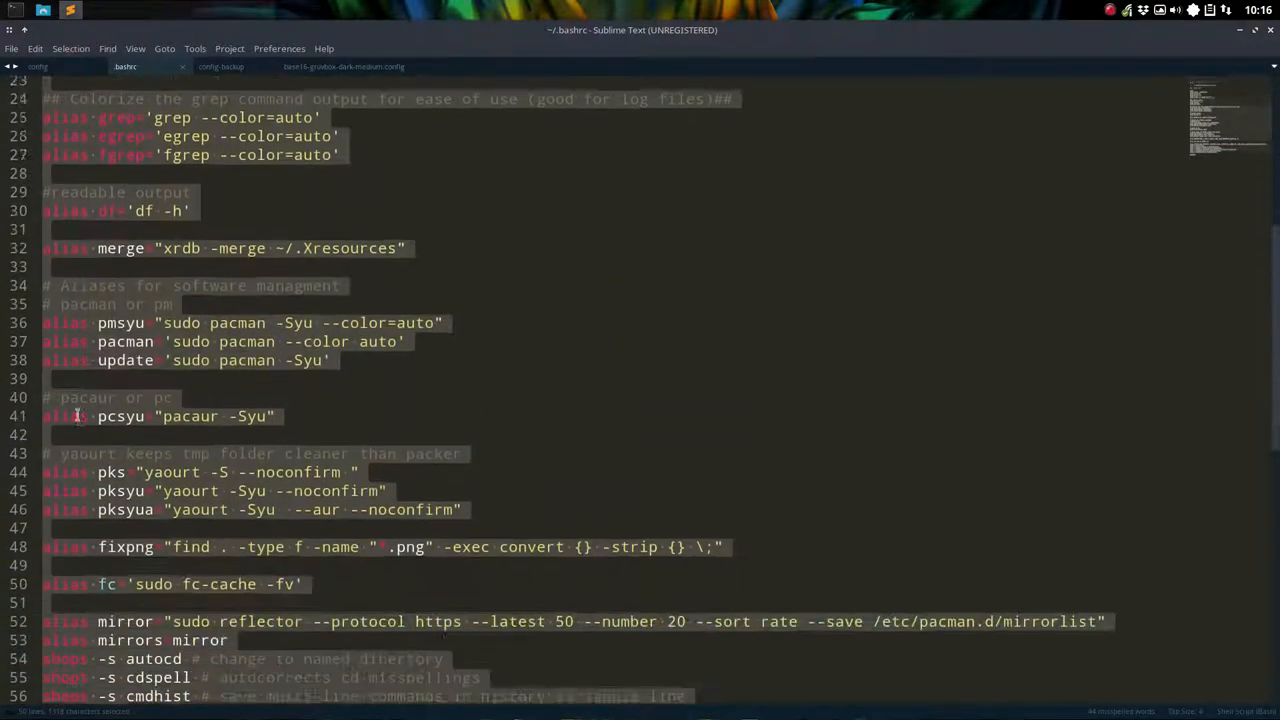
pyautogui.scroll(-3)
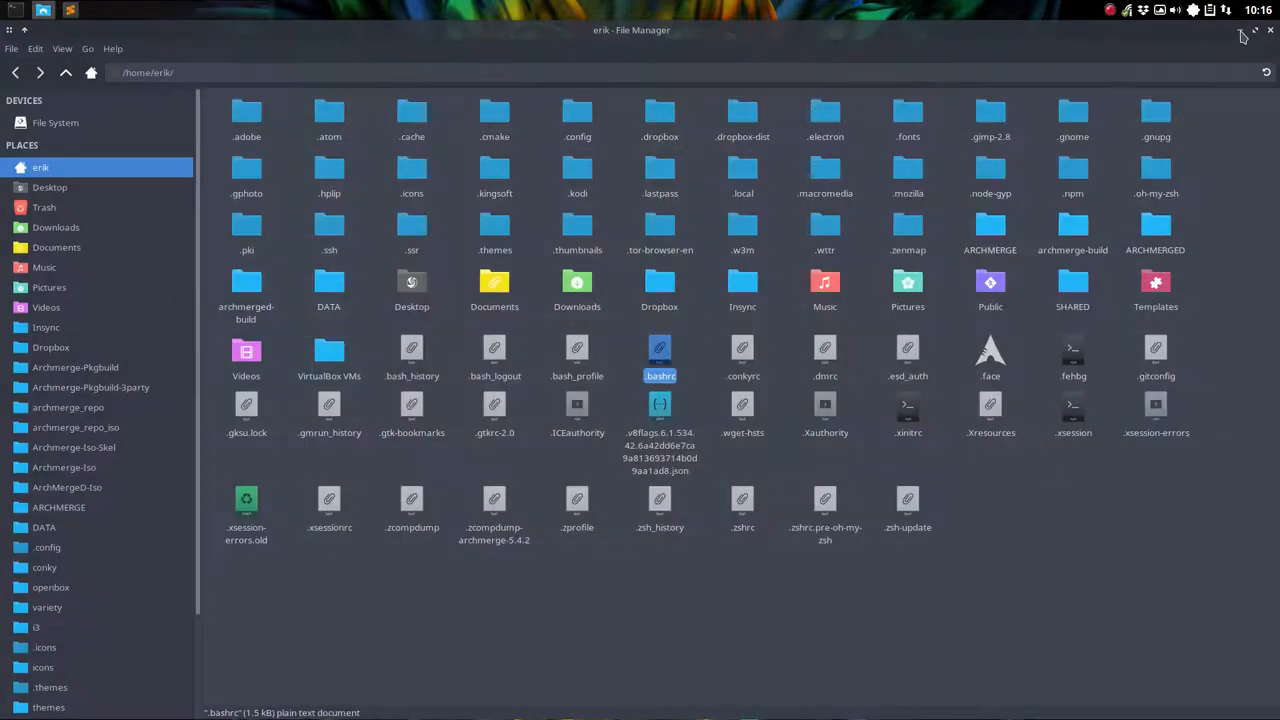
# Open .zshrc from the home folder in Sublime Text.
pyautogui.click(1108, 540)
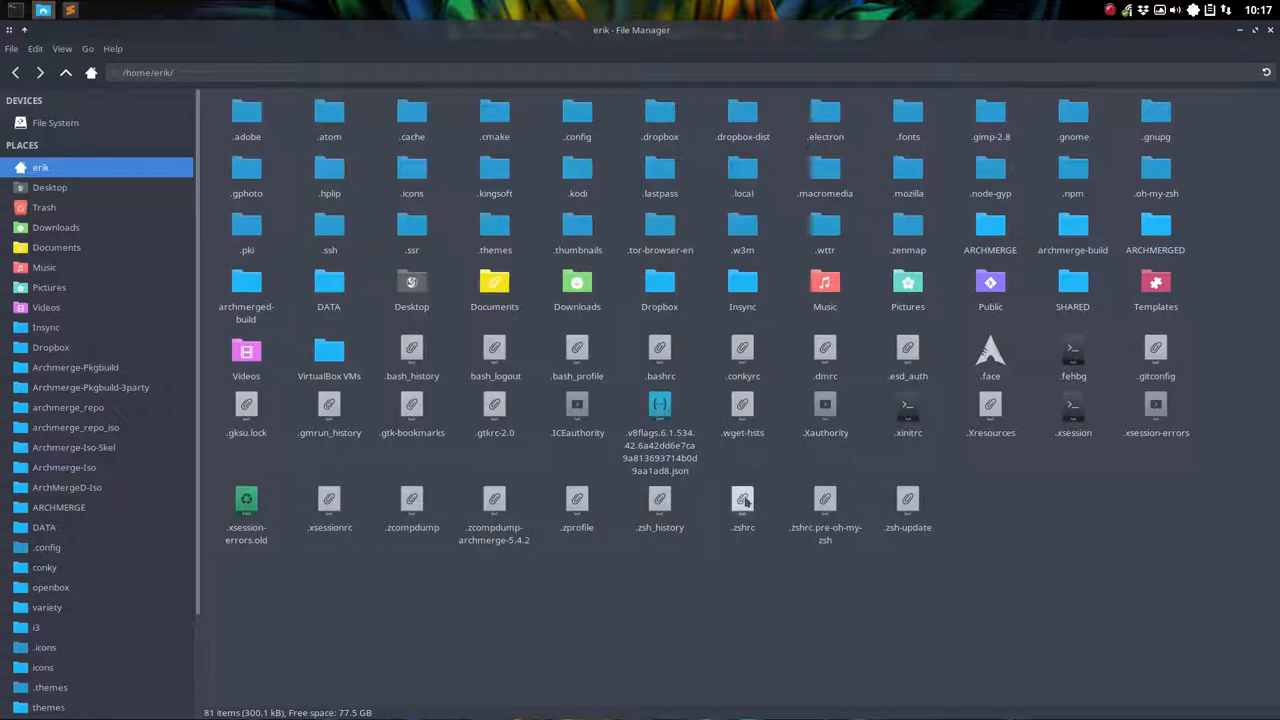
pyautogui.click(744, 500)
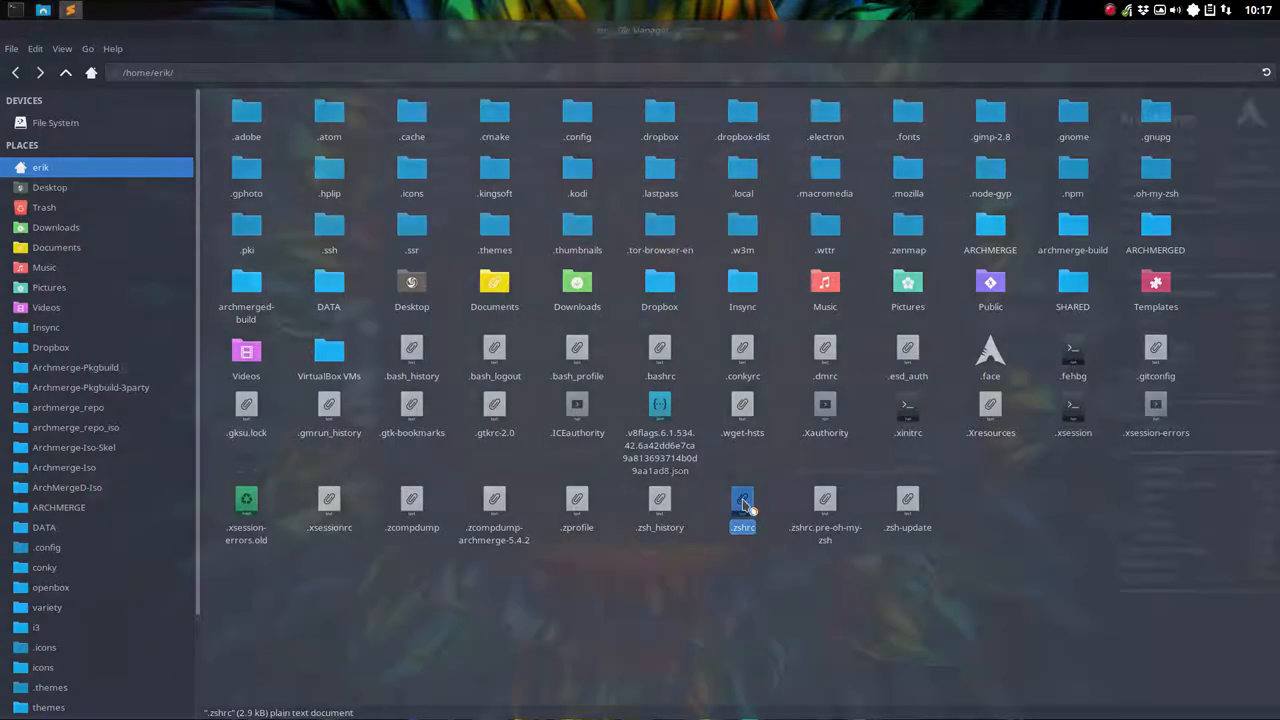
pyautogui.doubleClick(744, 500)
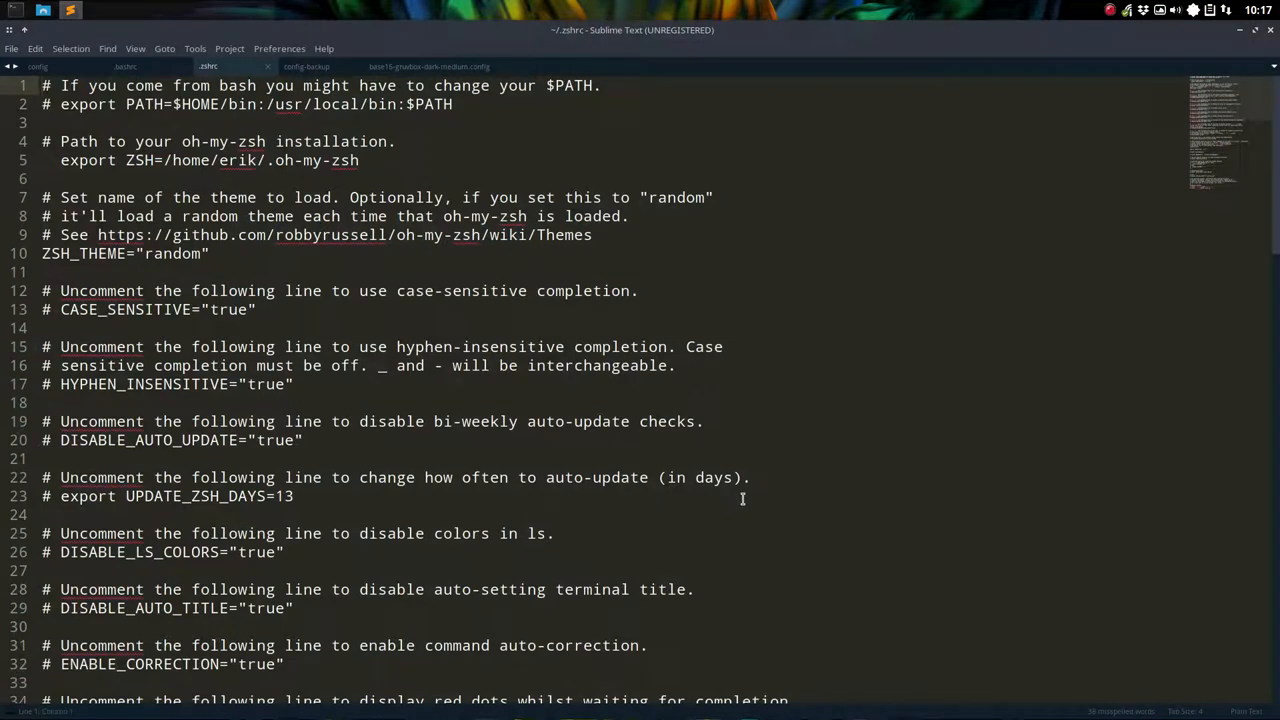
pyautogui.moveTo(452, 370)
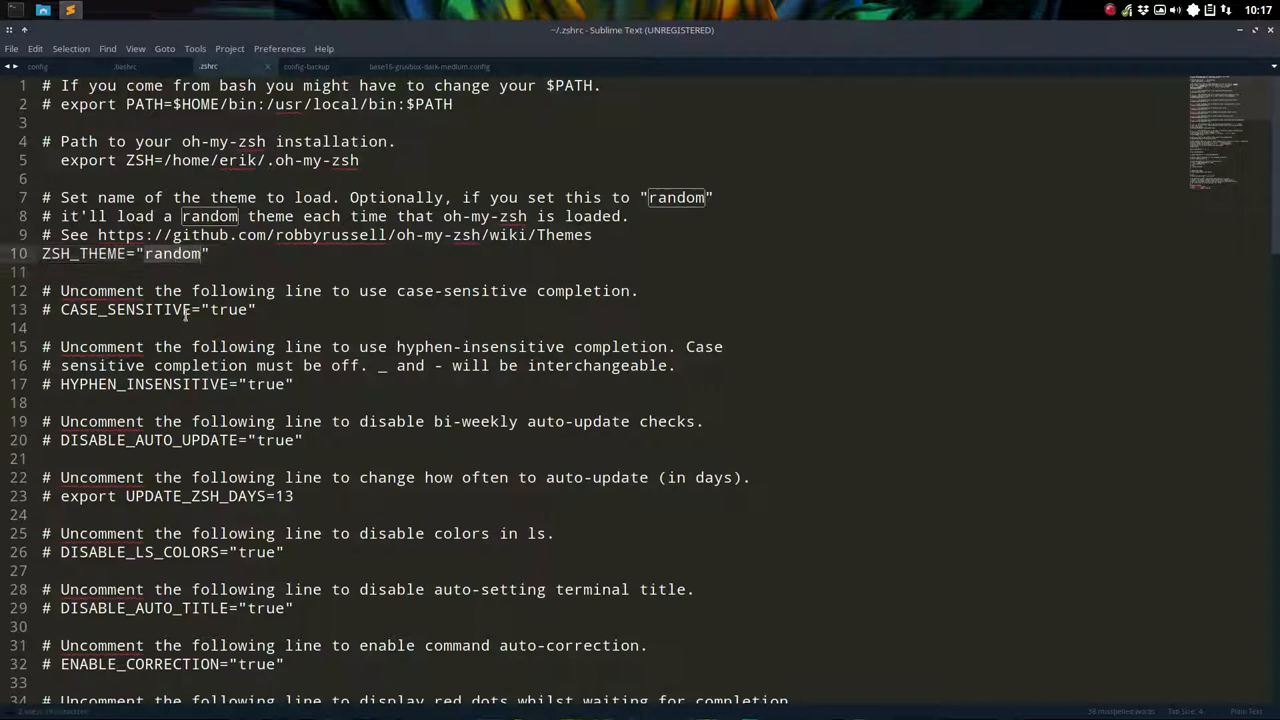
# Scroll through .zshrc past its example aliases and place the cursor at the end of the file.
pyautogui.click(204, 252)
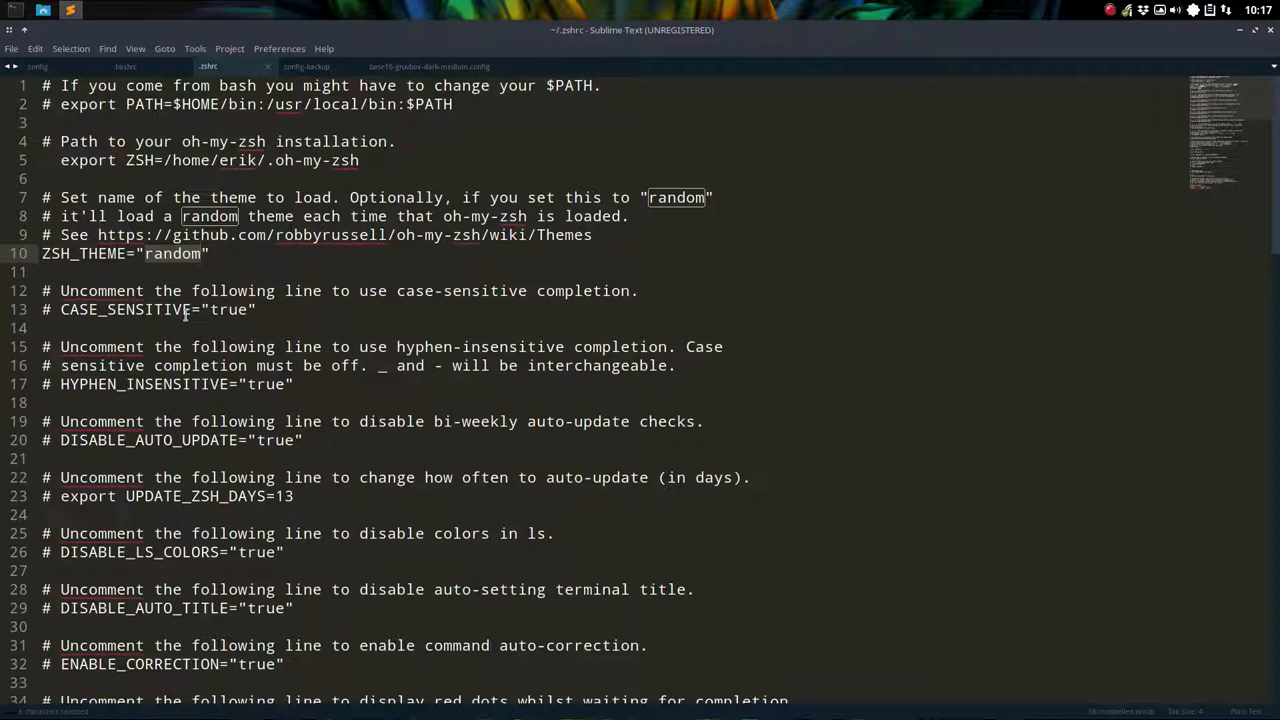
pyautogui.click(202, 252)
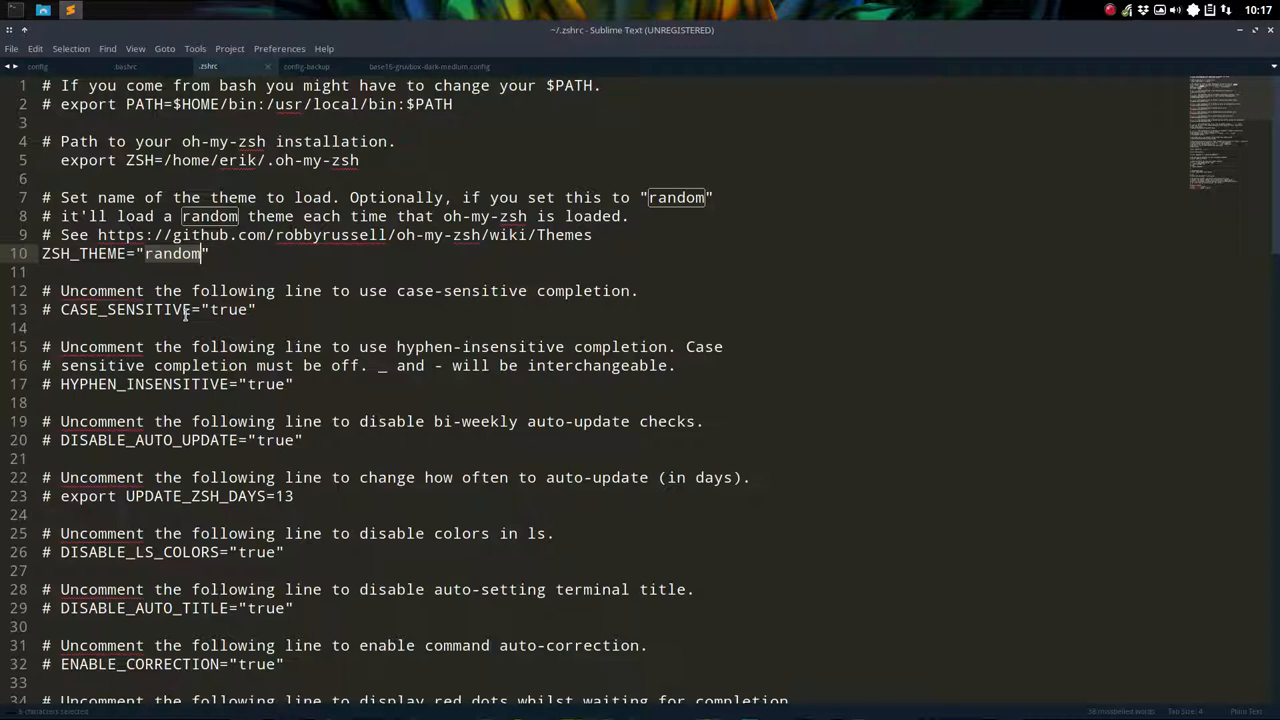
pyautogui.scroll(-3)
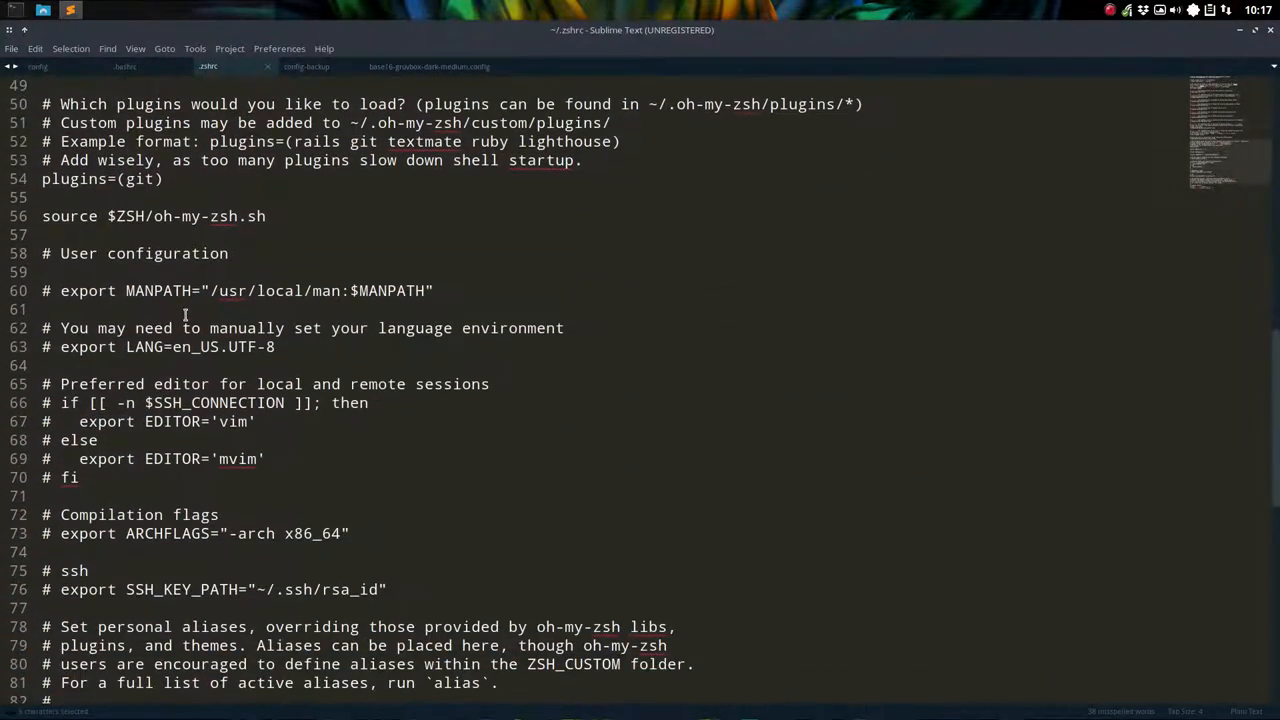
pyautogui.scroll(-3)
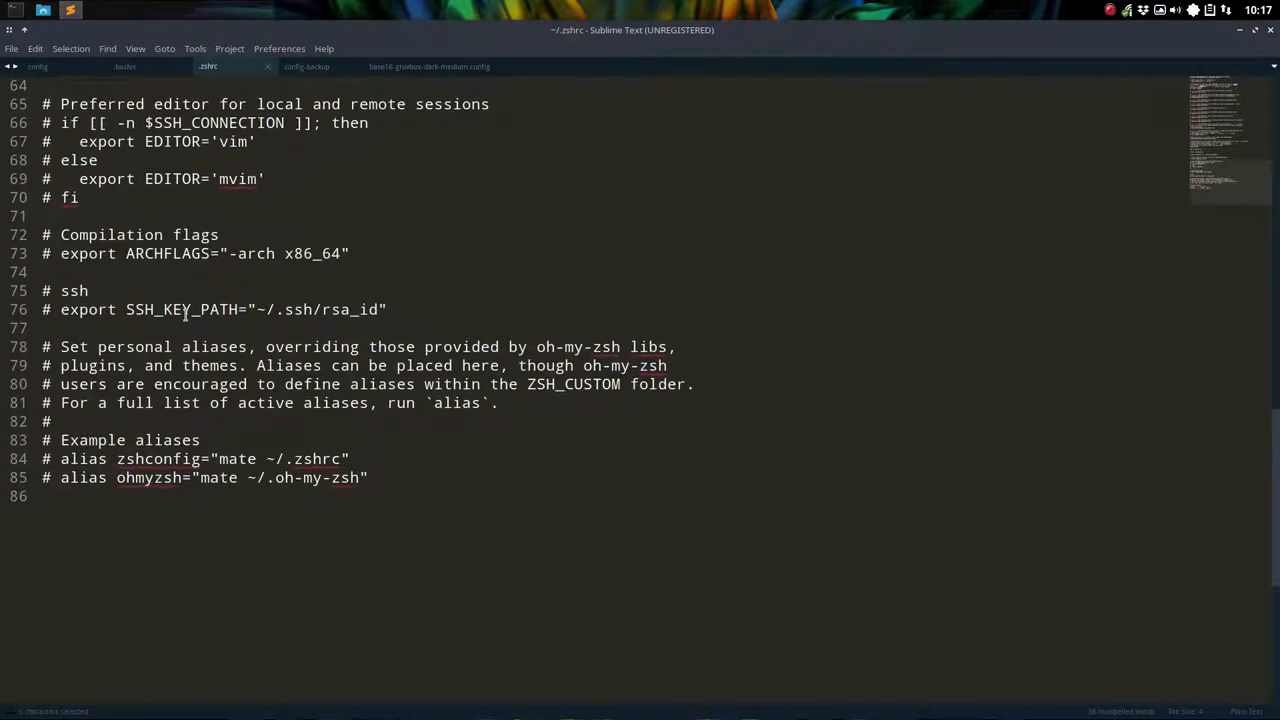
pyautogui.click(58, 496)
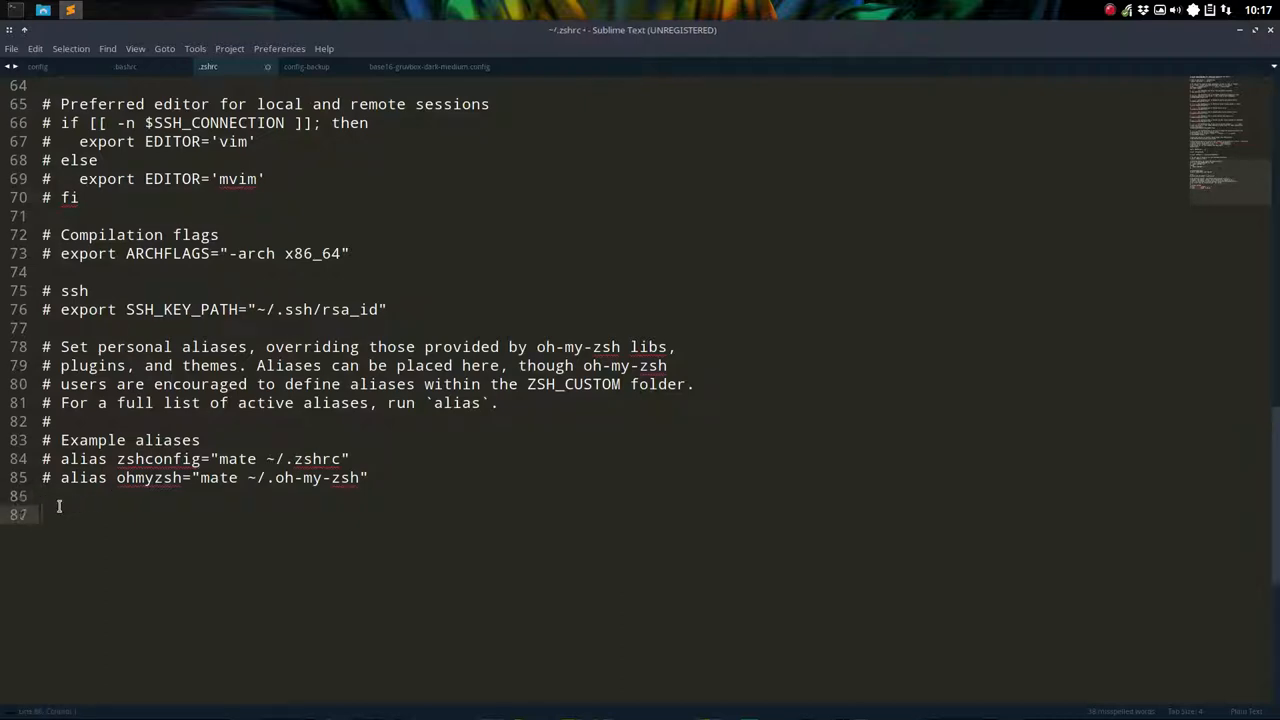
pyautogui.scroll(-3)
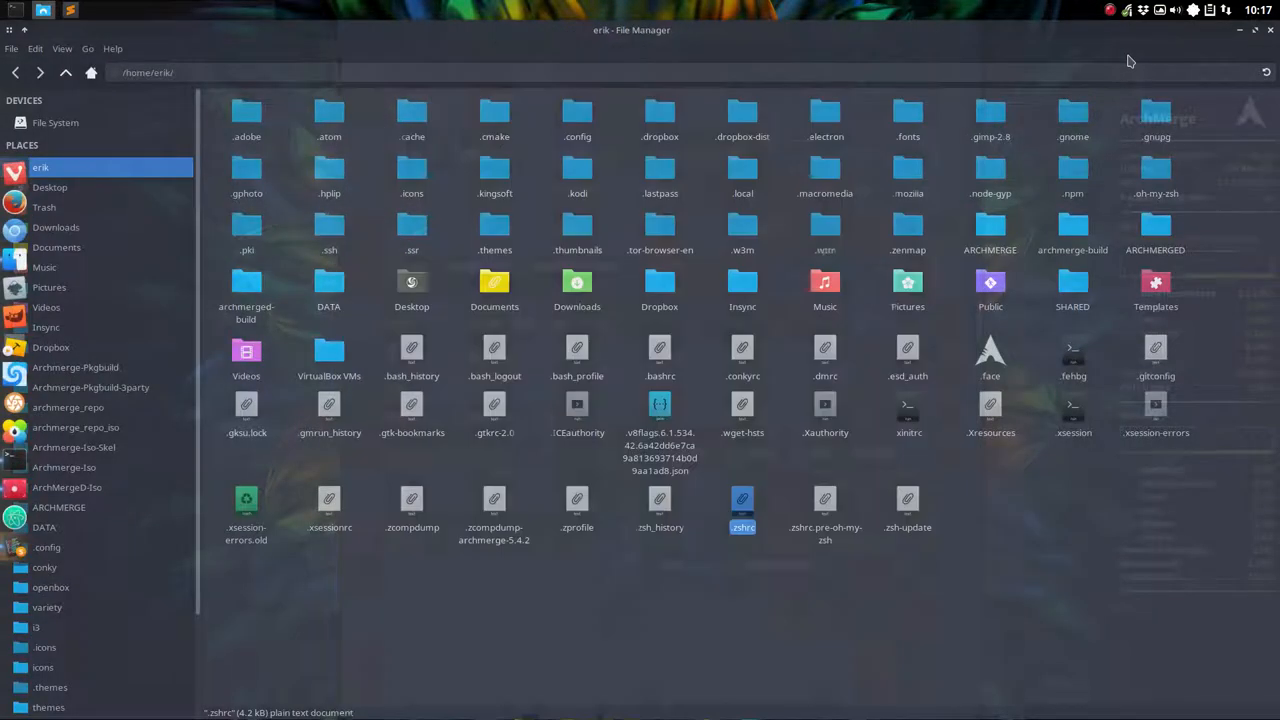
# Reload ~/.zshrc with source in termite, then delete the shopt lines zsh rejects.
pyautogui.doubleClick(744, 528)
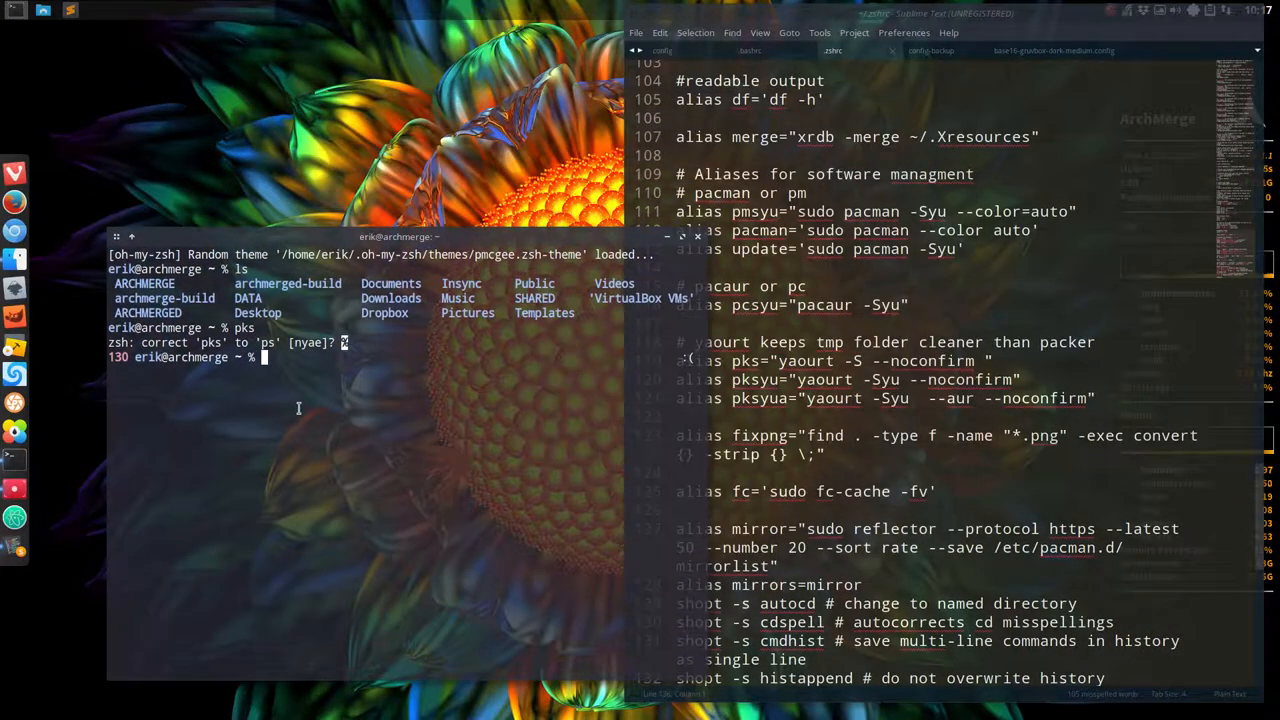
pyautogui.write('source')
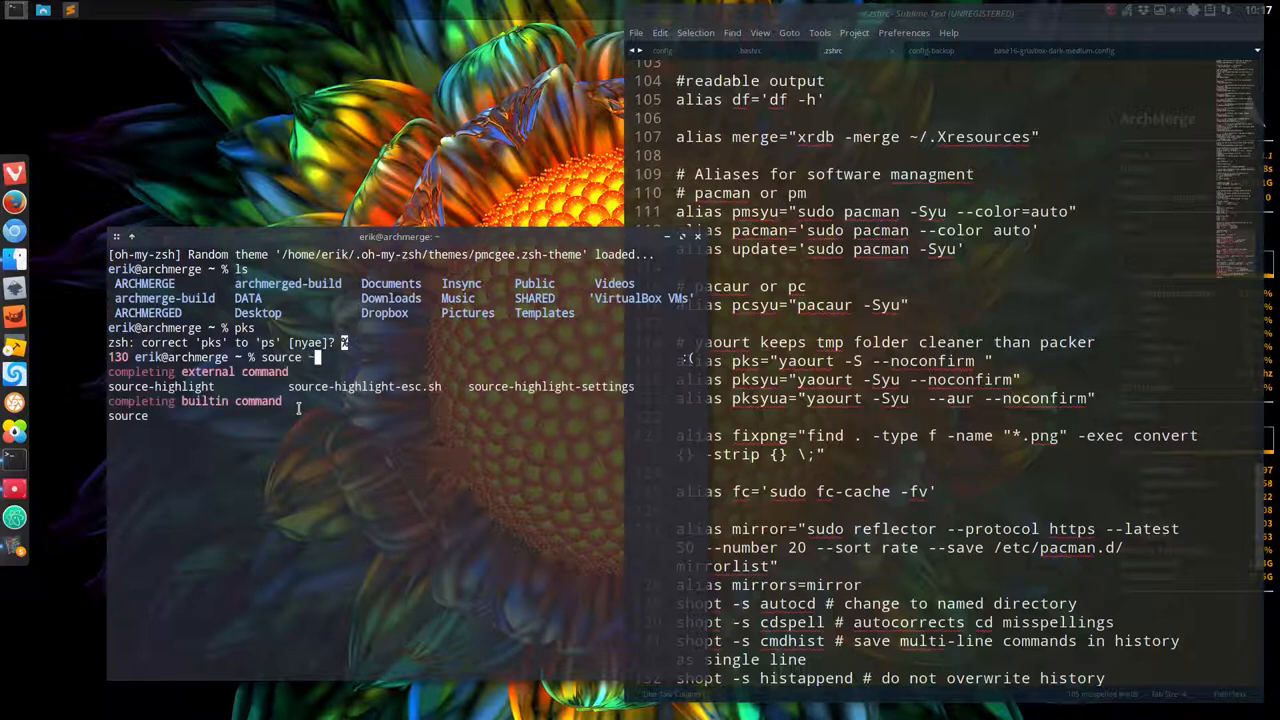
pyautogui.write('~/.s')
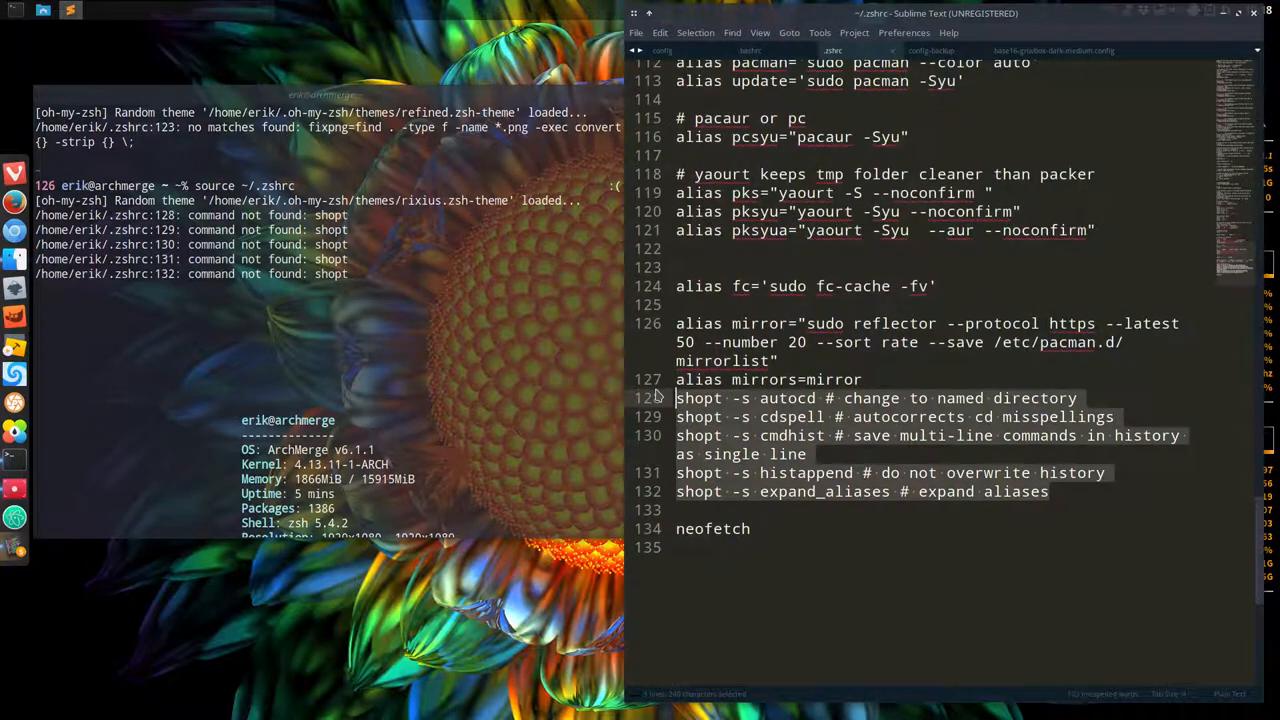
pyautogui.press('Delete')
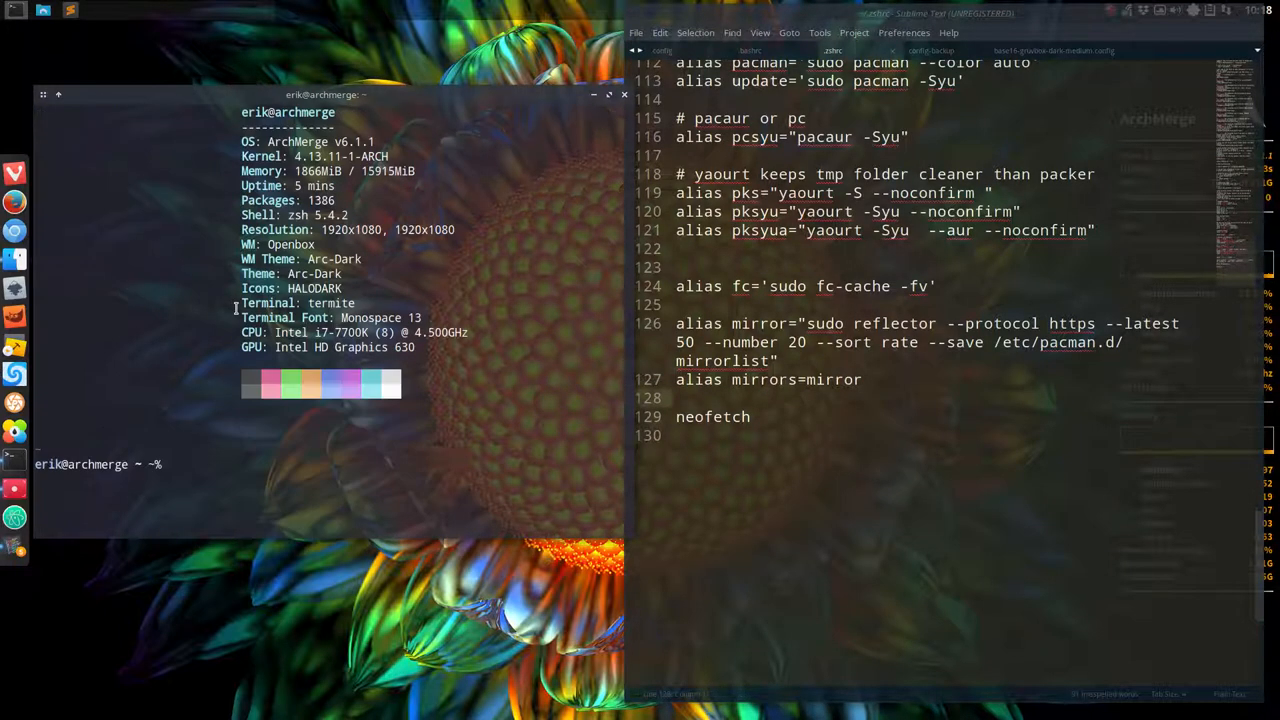
# Run source ~/.zshrc in termite to reload the cleaned-up config.
pyautogui.write('source ~/.zshrc')
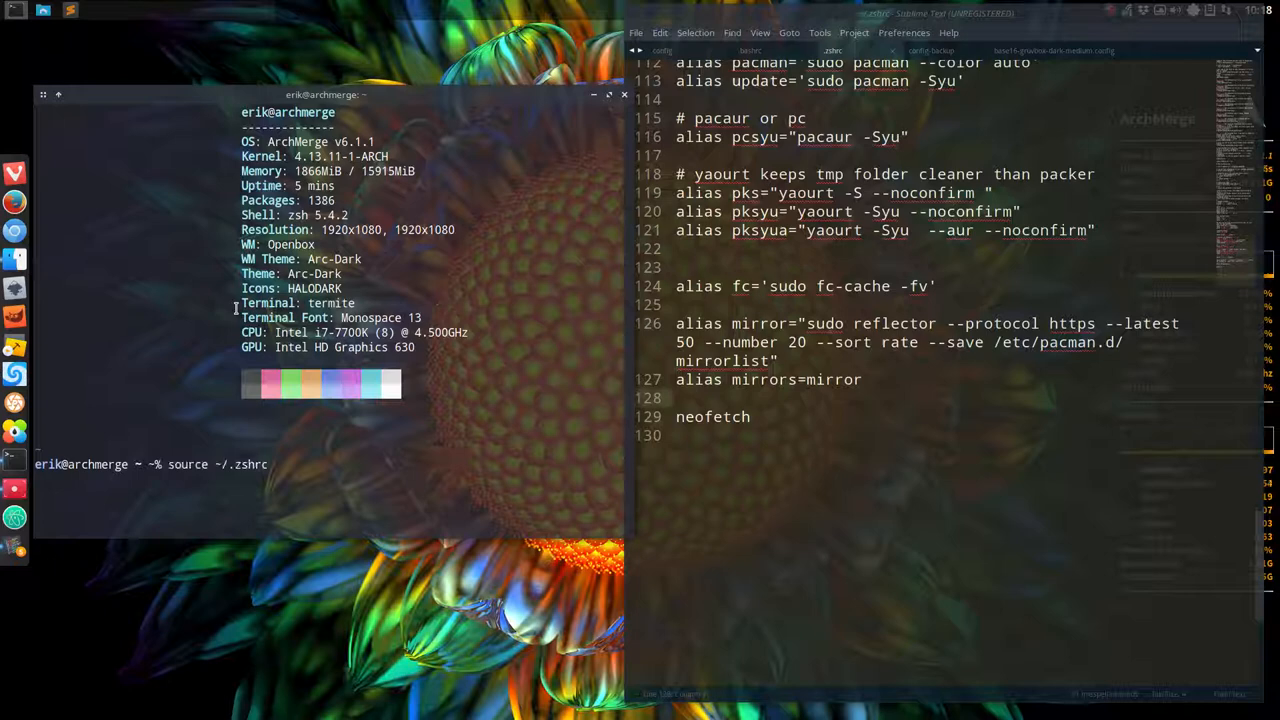
pyautogui.press('Return')
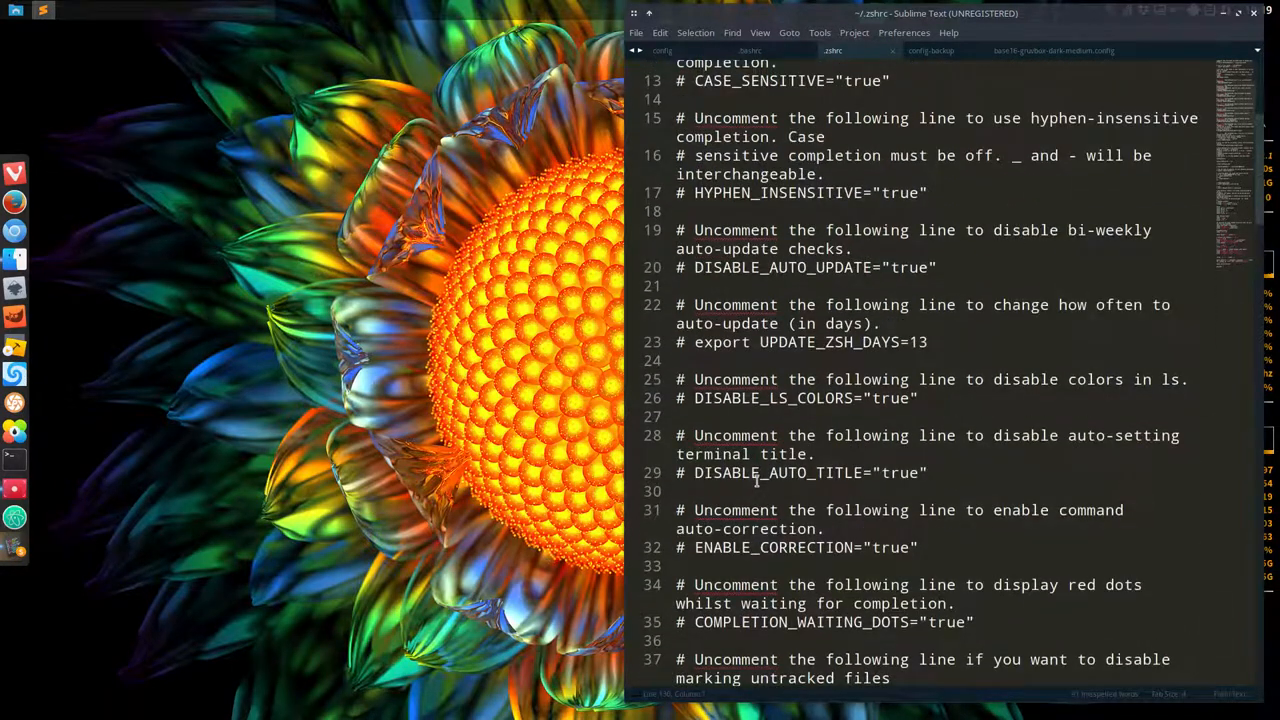
# Review the list aliases in .zshrc, then put Sublime Text away to return to termite.
pyautogui.scroll(3)
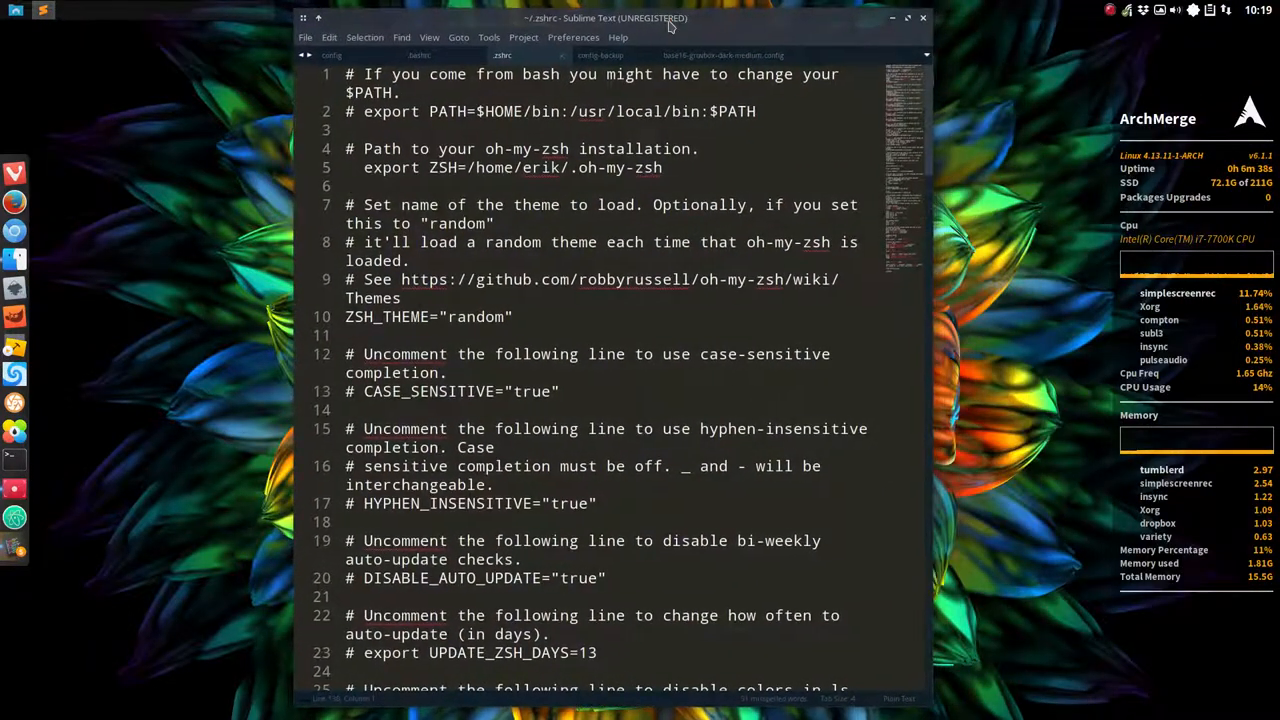
pyautogui.moveTo(184, 392)
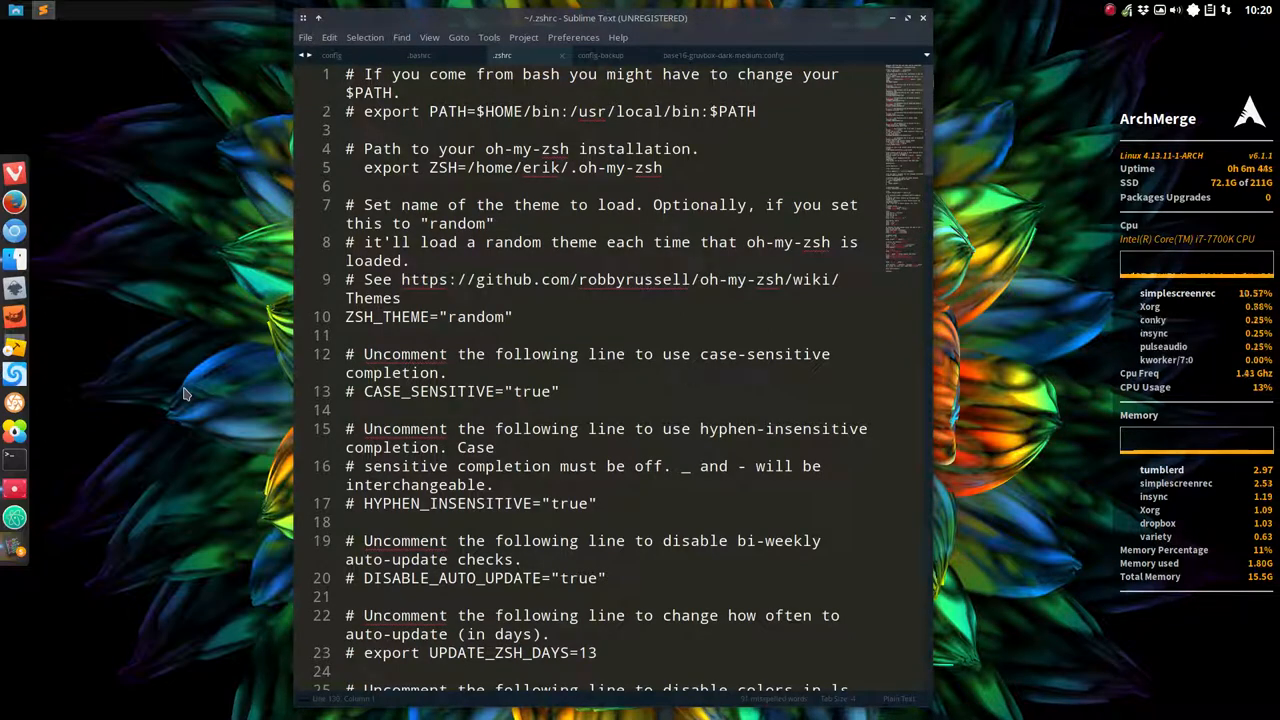
pyautogui.scroll(-3)
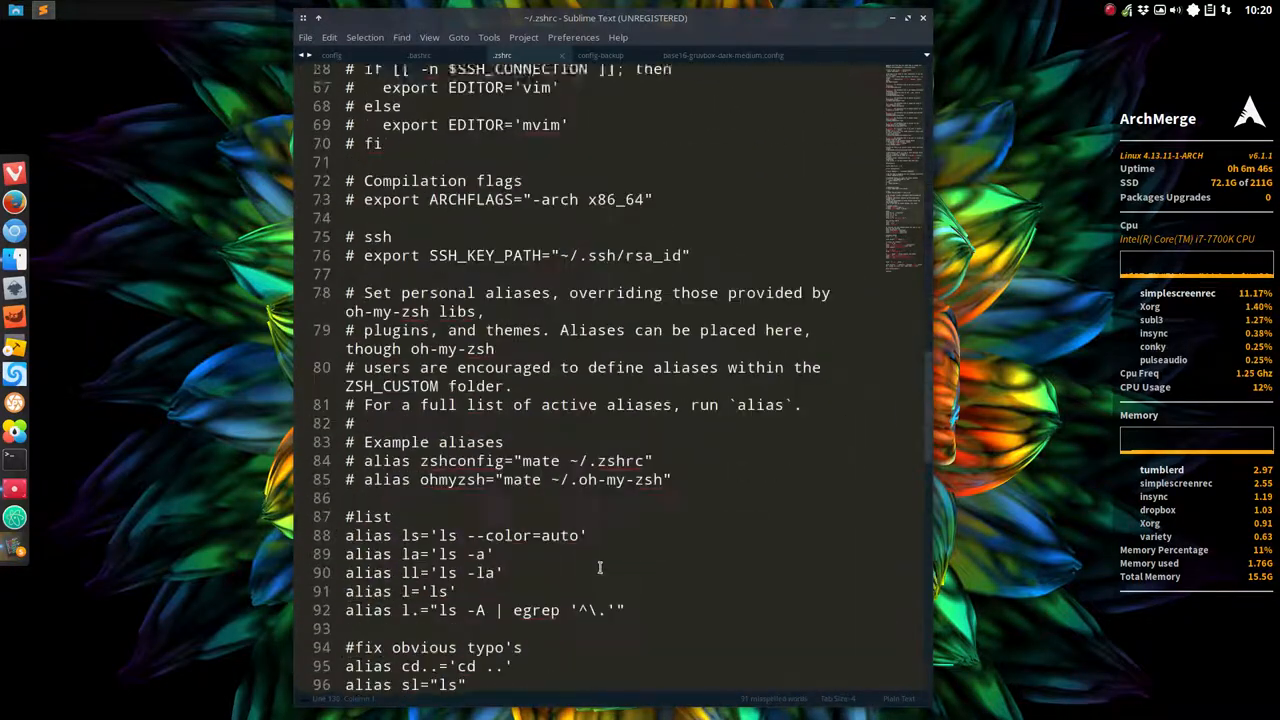
pyautogui.scroll(-3)
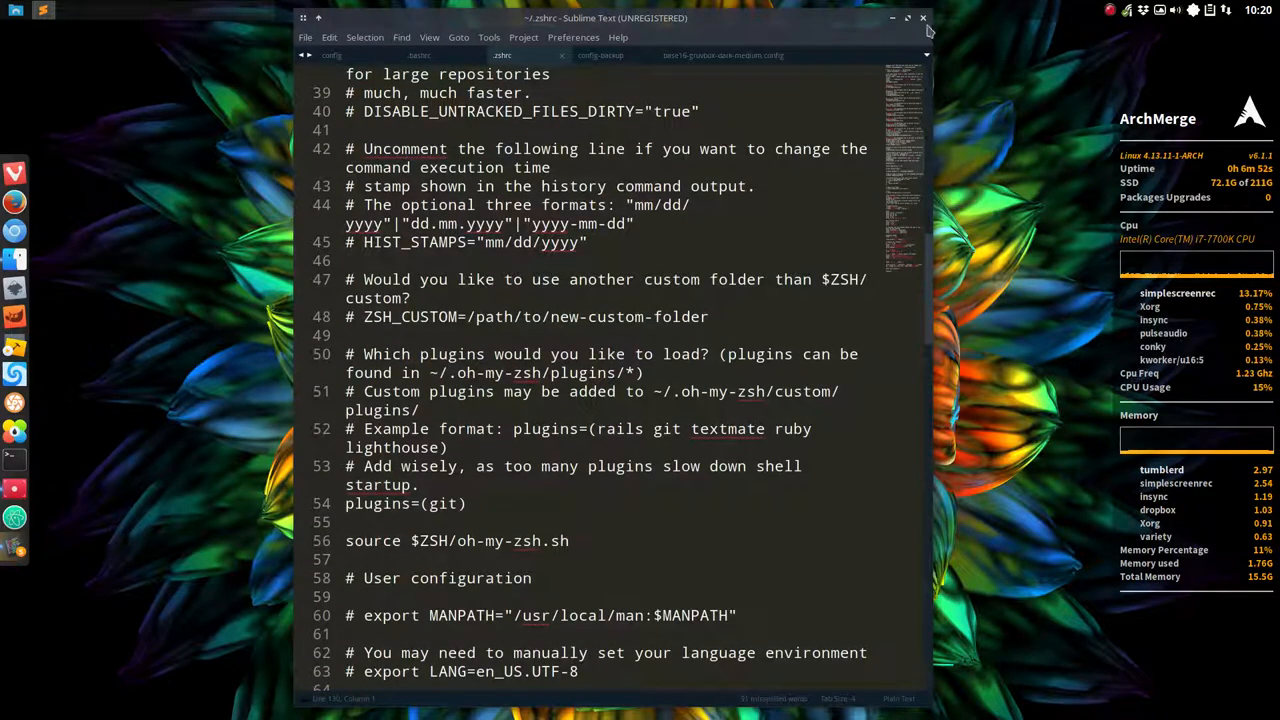
pyautogui.click(892, 18)
pyautogui.write('pks')
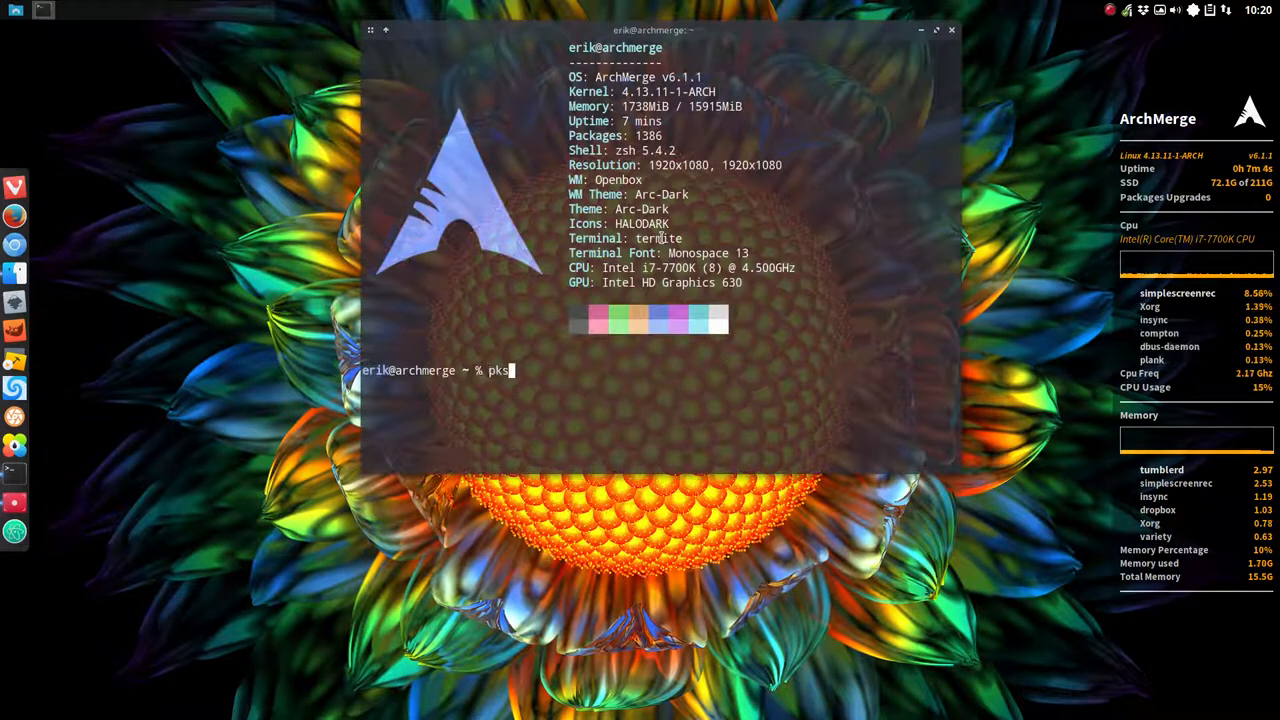
# Run the pksyua alias in termite to start a full package update.
pyautogui.write('yua')
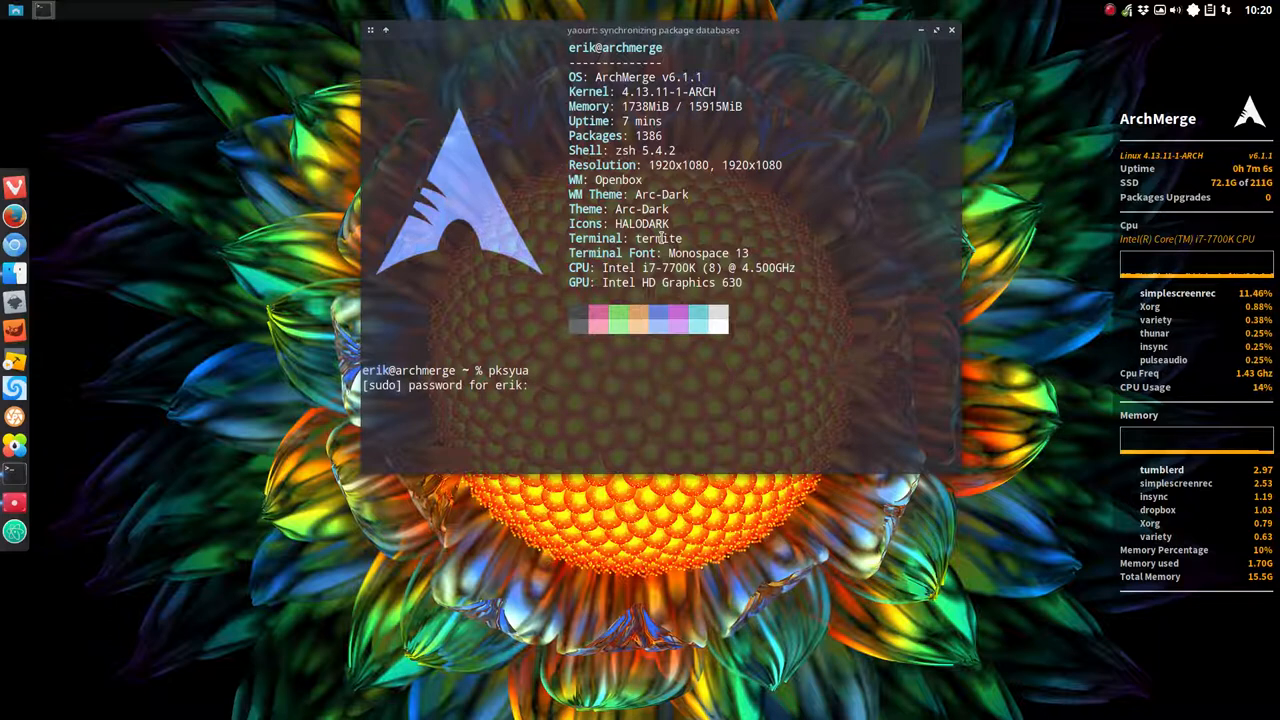
pyautogui.press('Return')
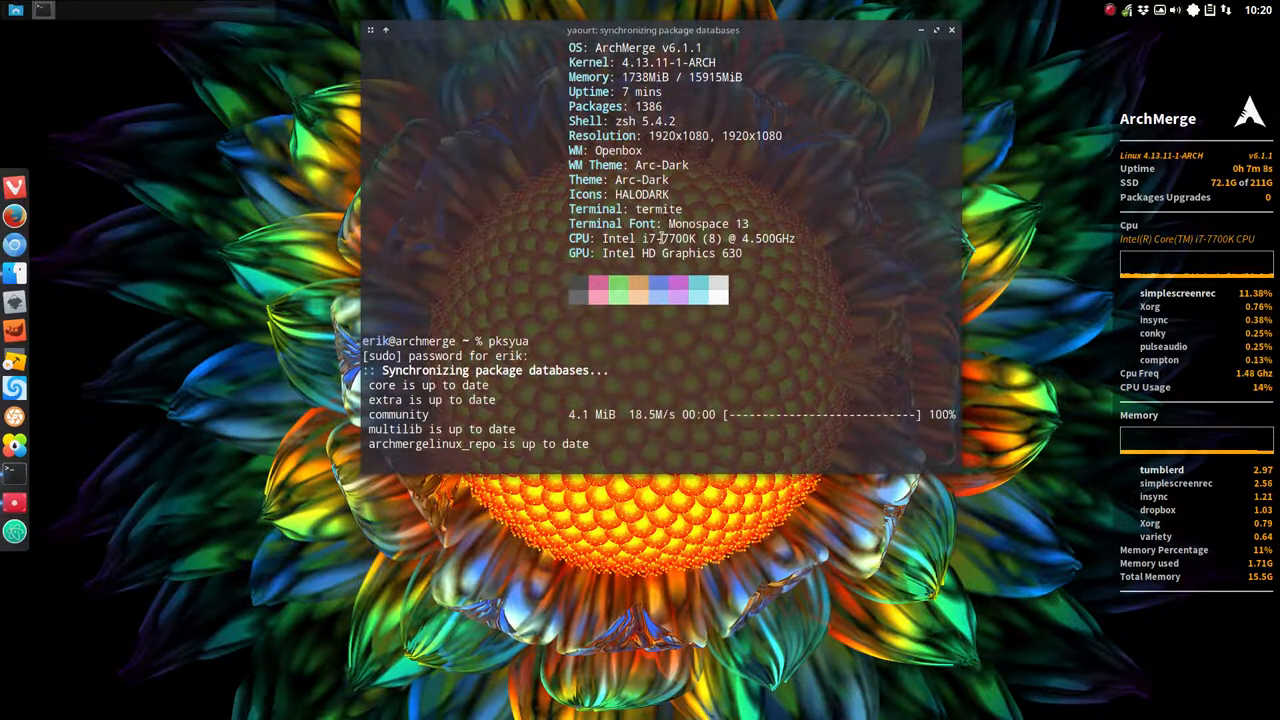